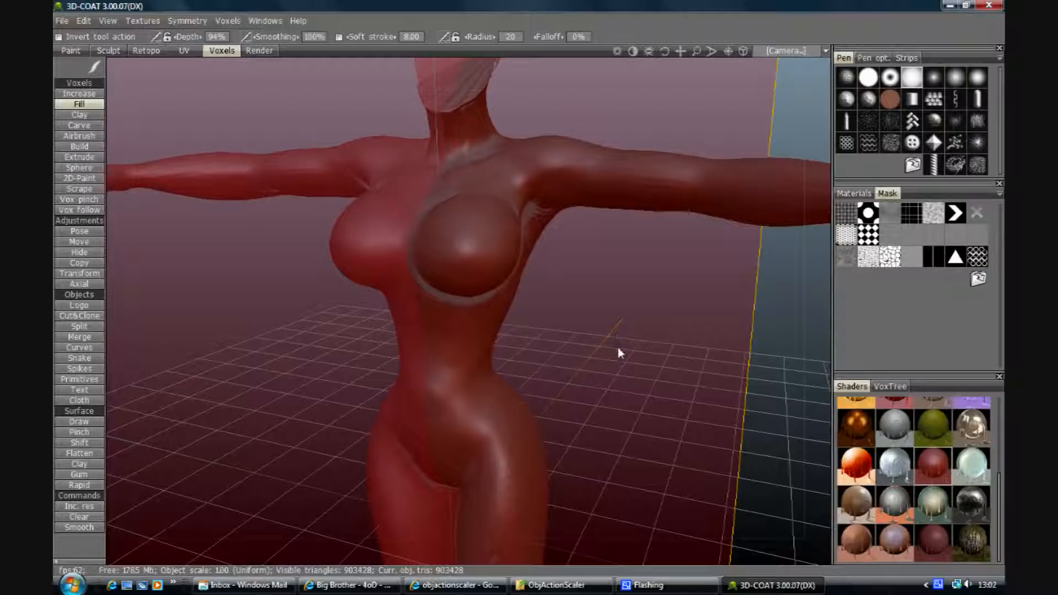
mouse_move(580, 367)
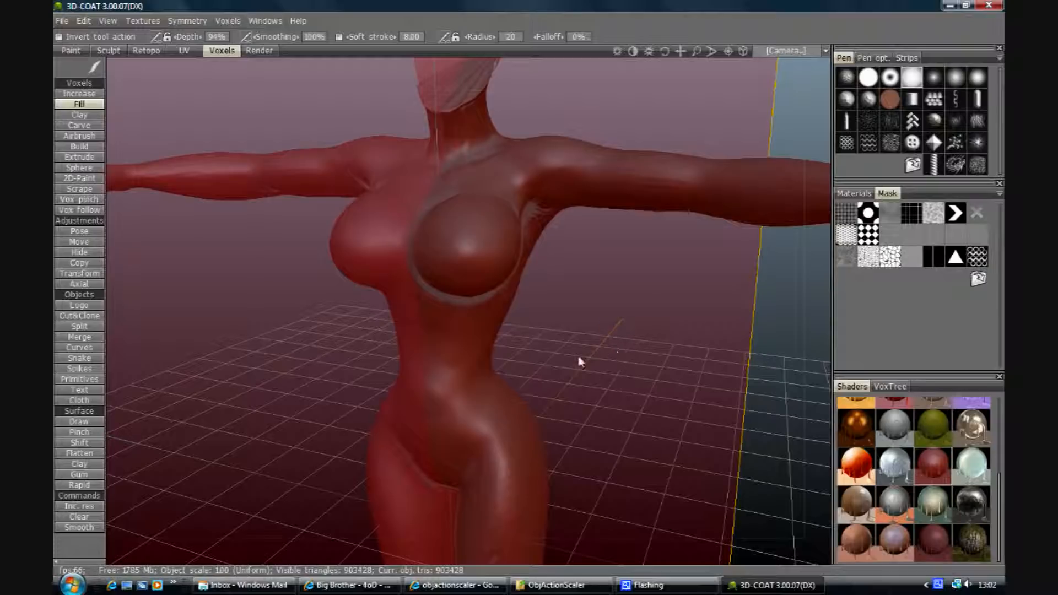
Activate the Increase voxel brush for growing the surface outward.
left_click(79, 93)
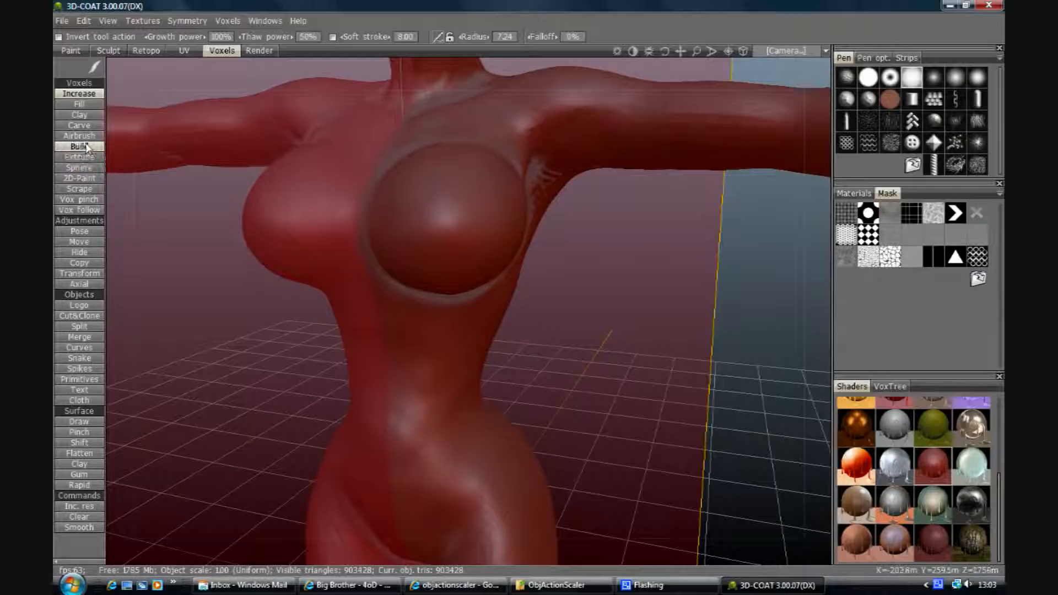
Airbrush two strokes of added voxel volume across the chest shell.
left_click(79, 136)
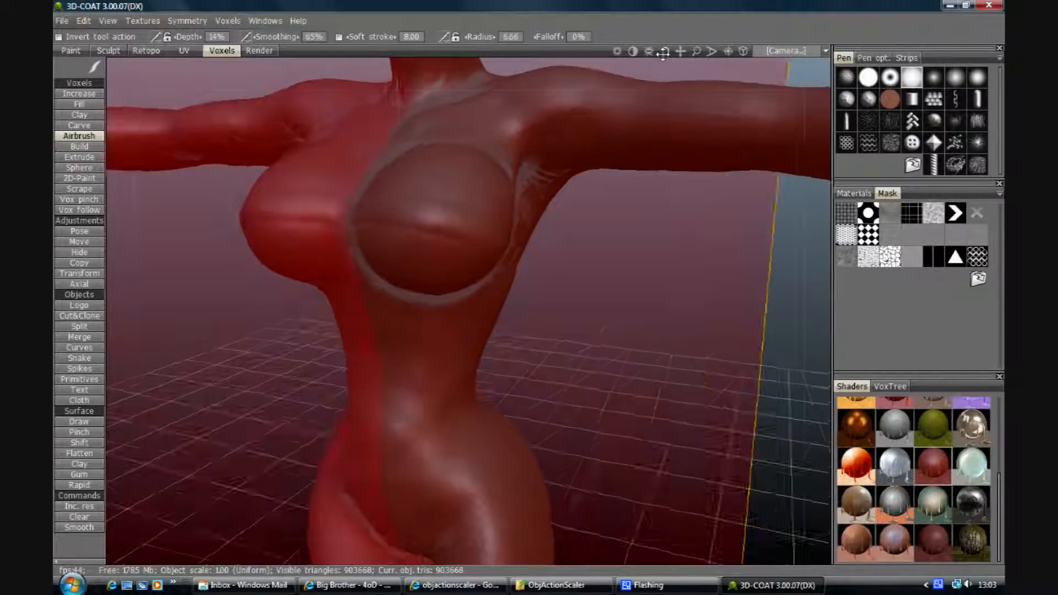
left_click_drag(472, 270, 425, 232)
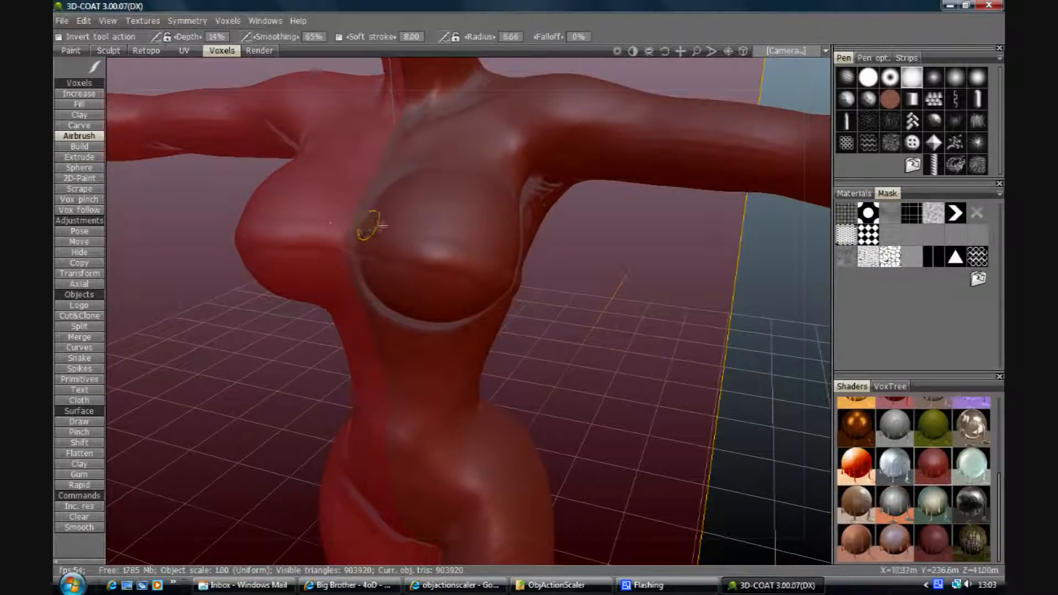
left_click_drag(367, 226, 506, 266)
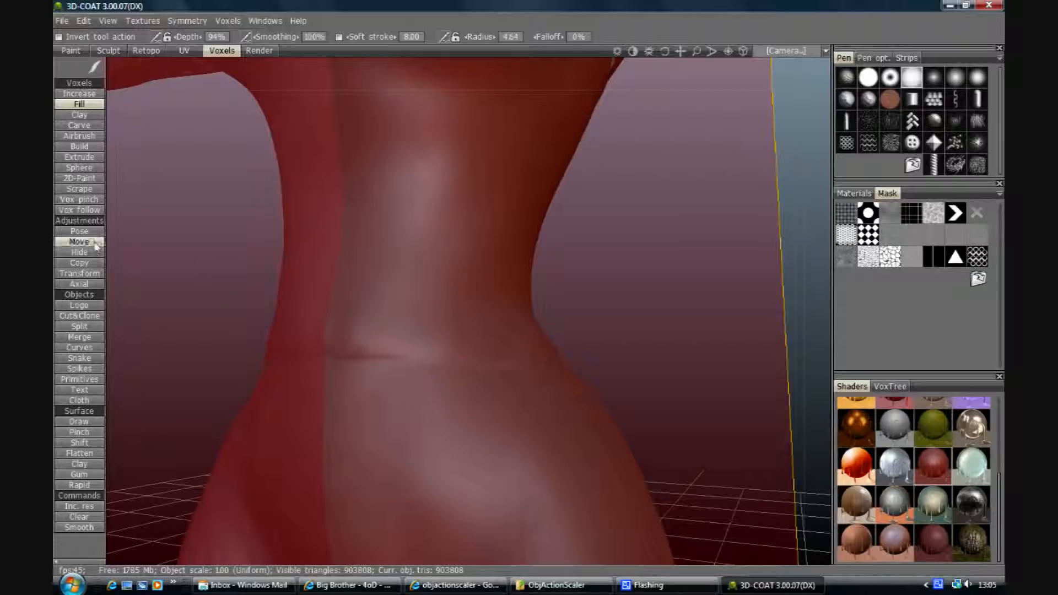
Activate the Vox pinch brush for the back's centre seam.
left_click(78, 199)
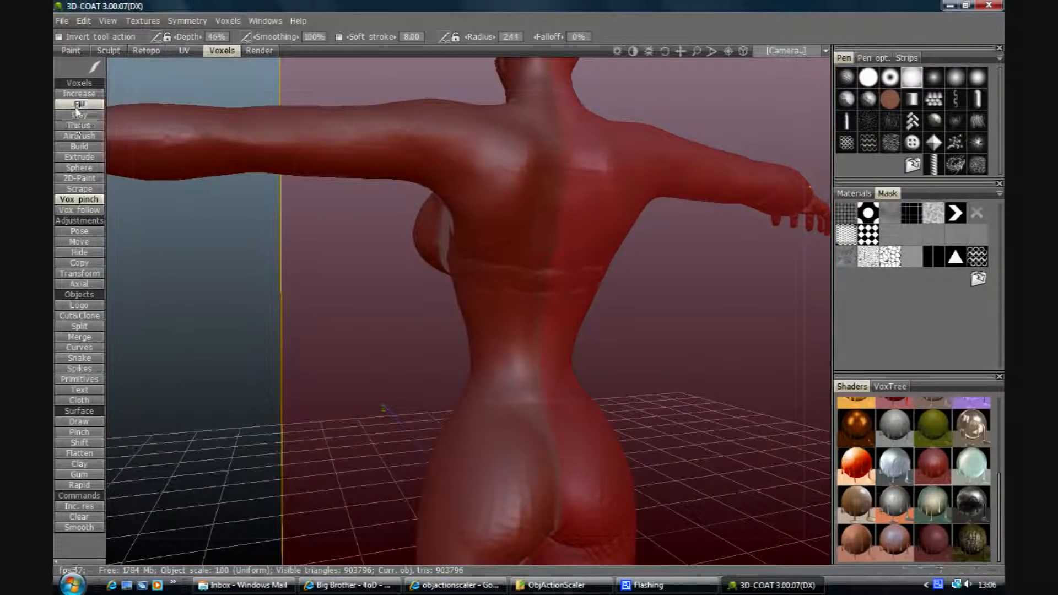
Activate the Fill voxel brush for the lower back.
left_click(79, 104)
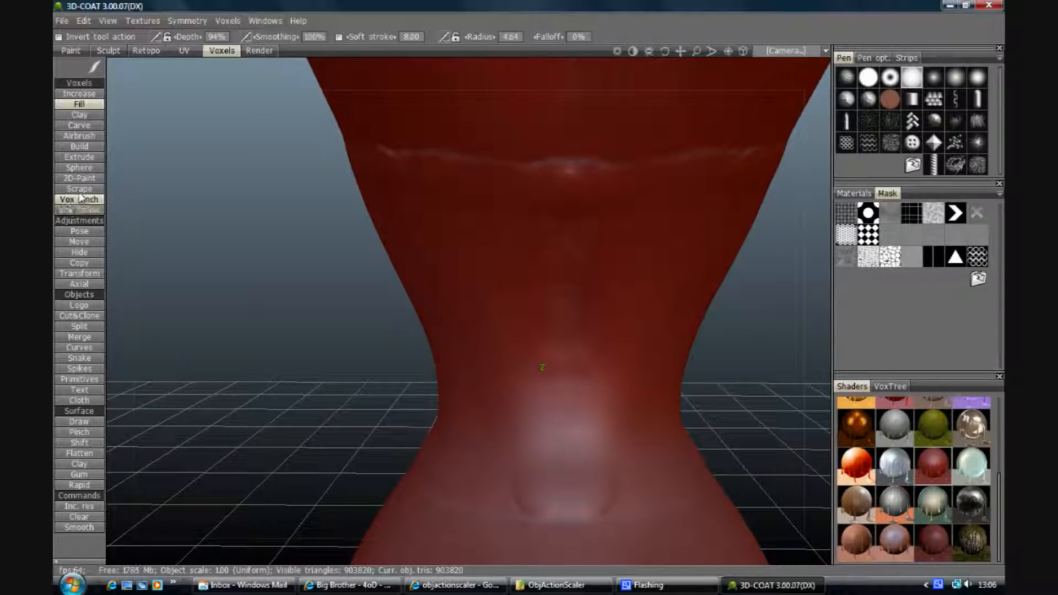
Draw two raised lacing bars down the lower back with the Sphere tool.
left_click(79, 167)
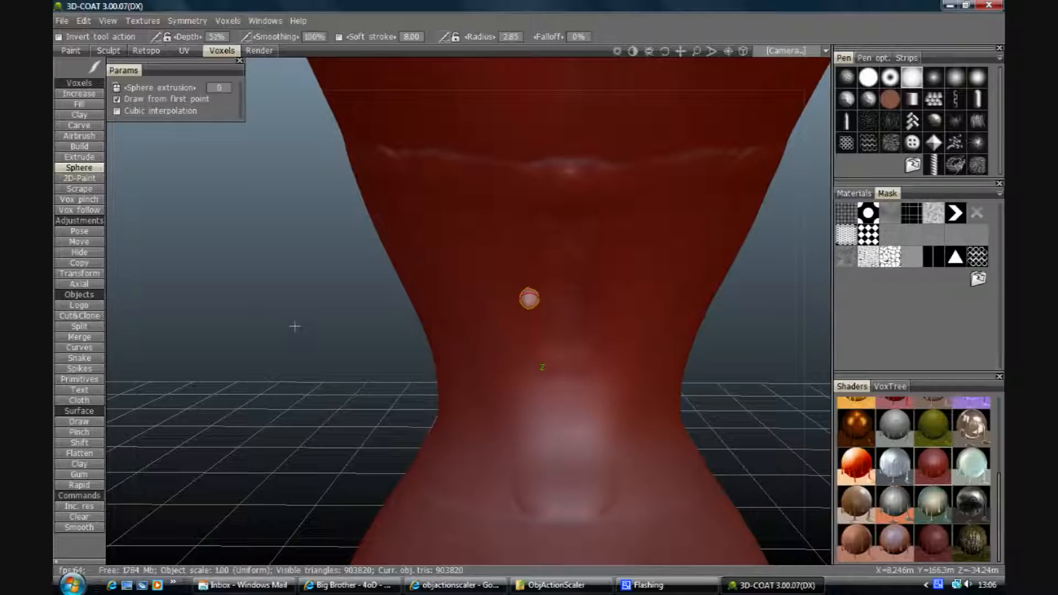
left_click_drag(529, 298, 625, 228)
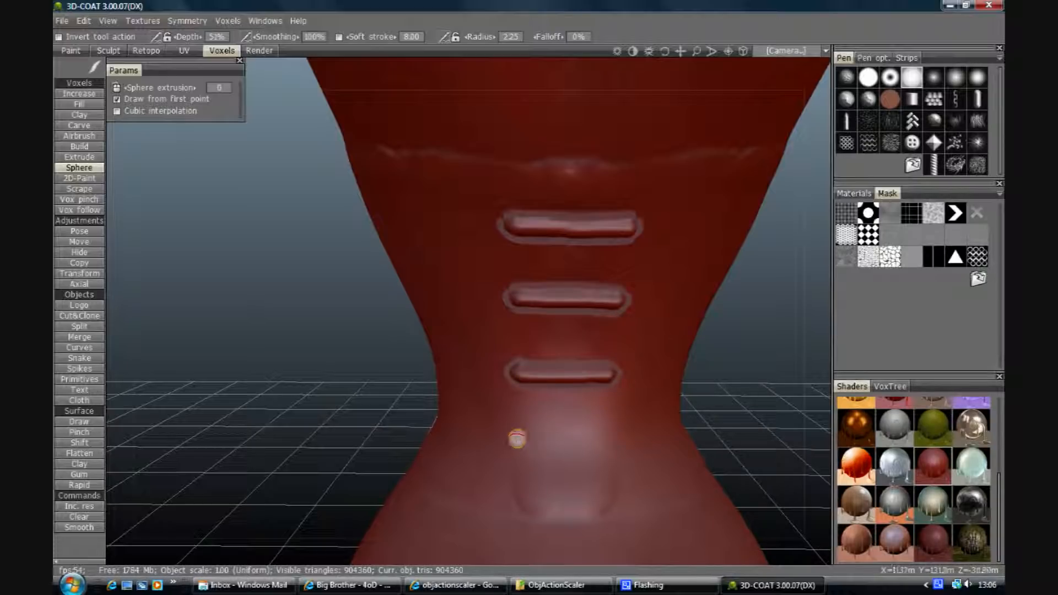
left_click_drag(516, 439, 747, 183)
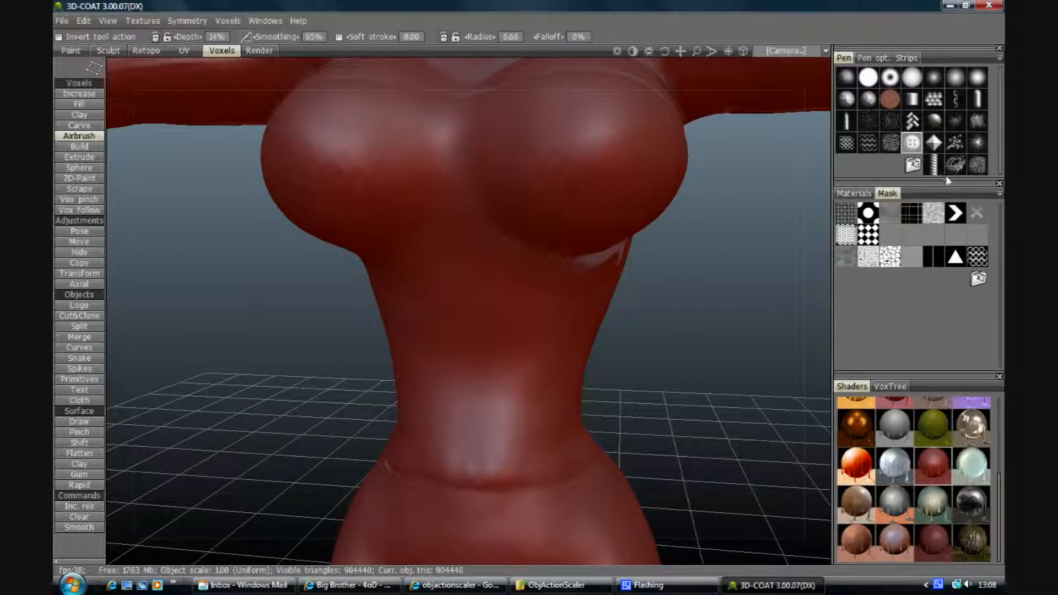
mouse_move(740, 83)
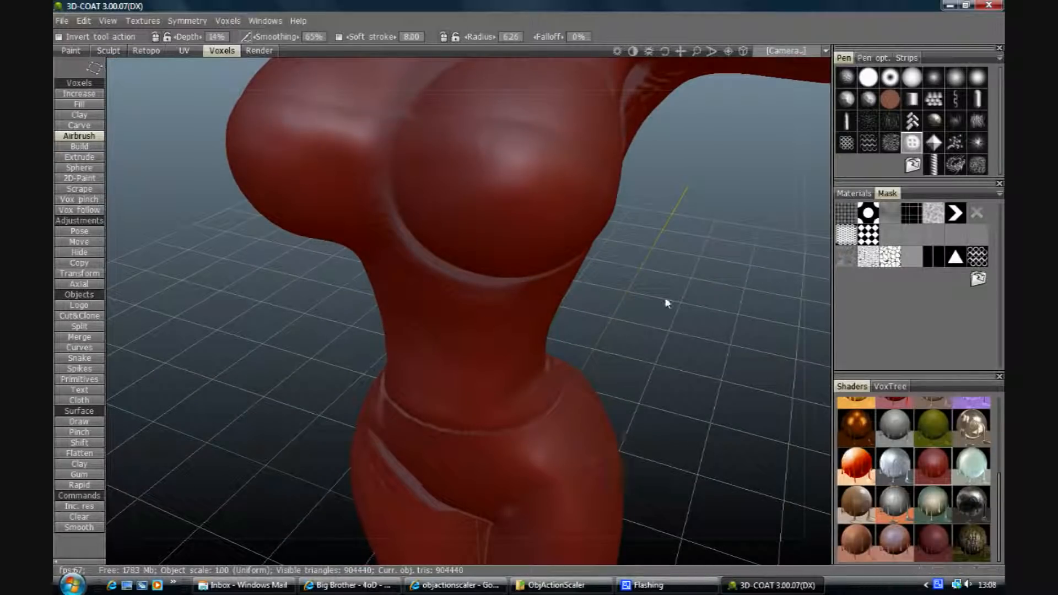
Shift the torso view and enter the Retopo room.
left_click_drag(667, 304, 668, 60)
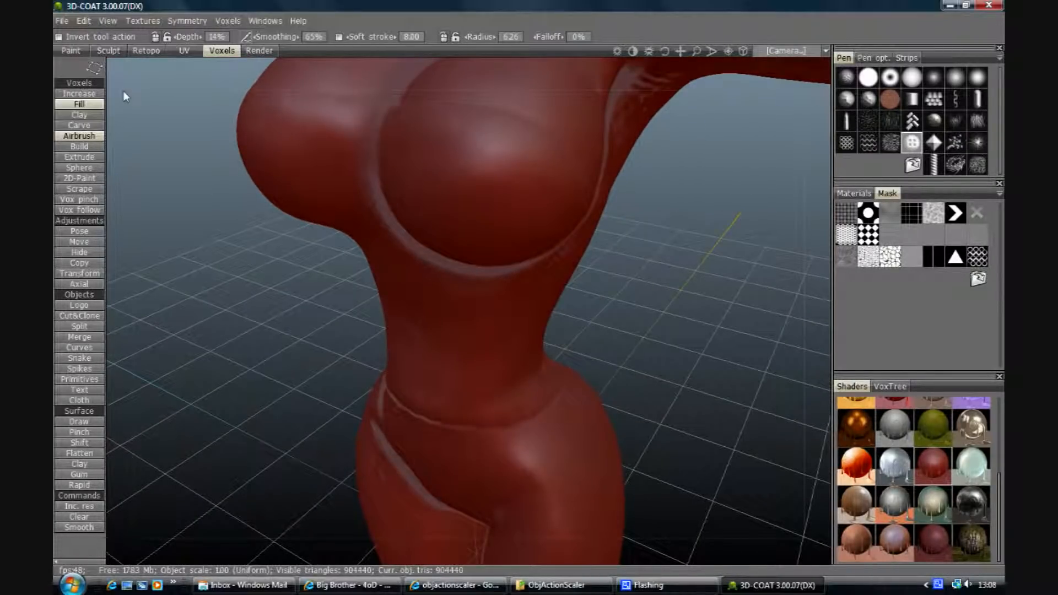
left_click(145, 50)
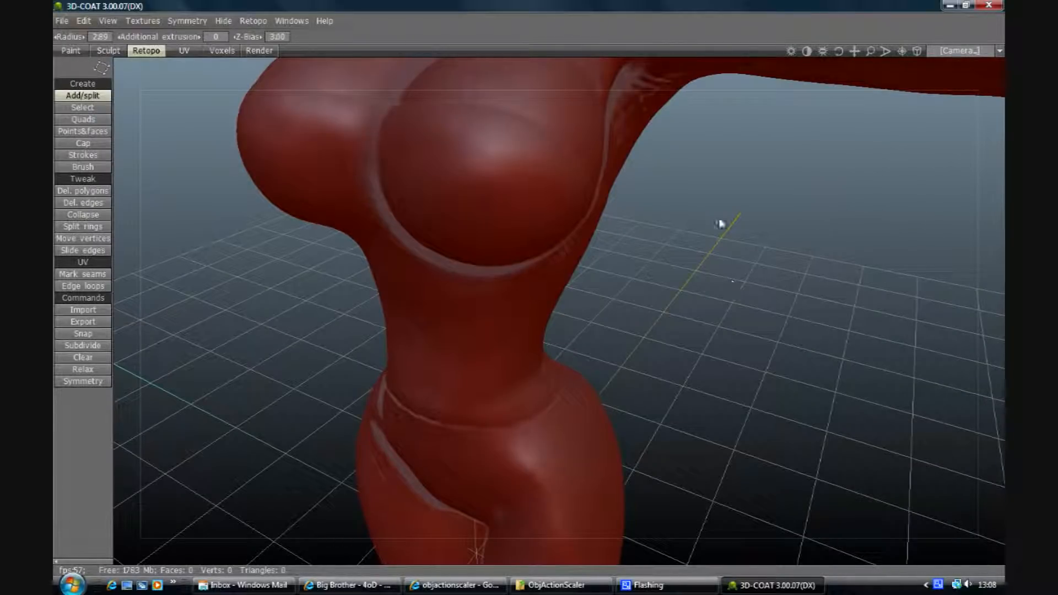